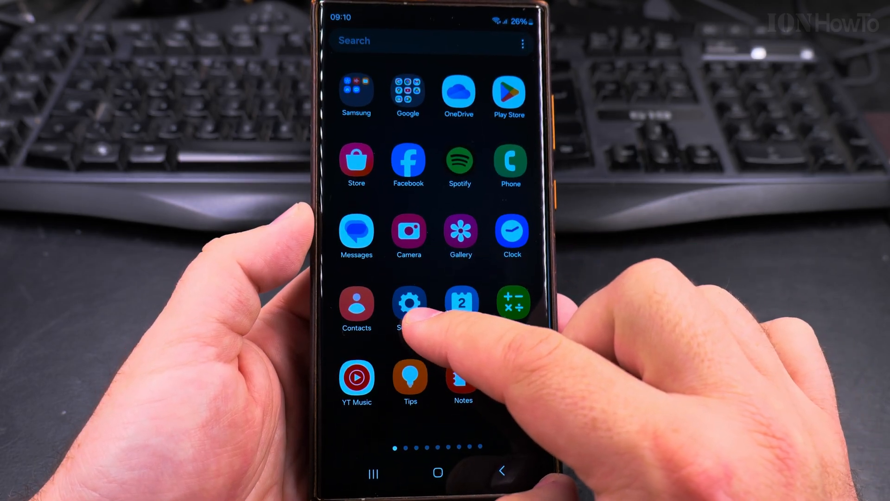
# Navigate from the app drawer through Settings and Accessibility into Vision enhancements.
pyautogui.click(409, 303)
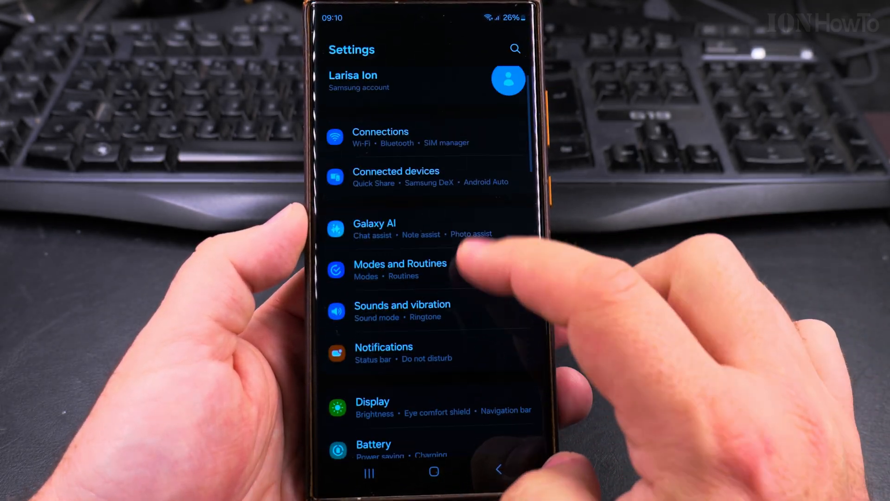
pyautogui.scroll(-3)
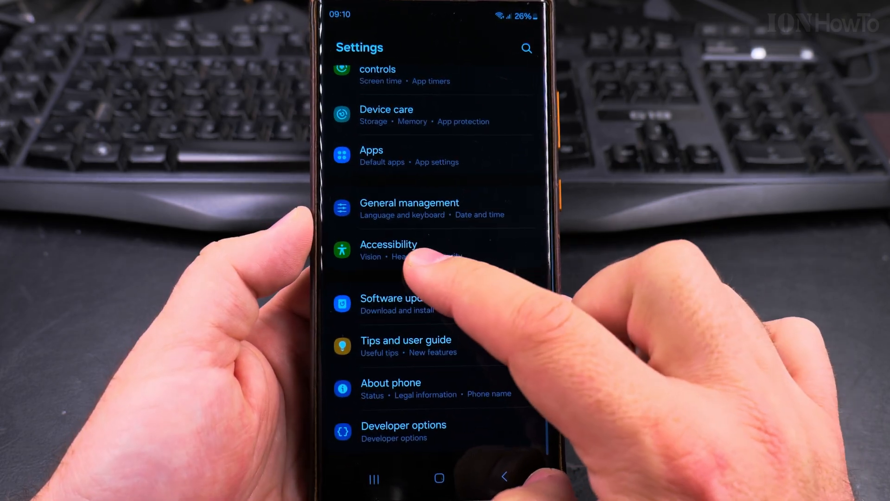
pyautogui.click(388, 250)
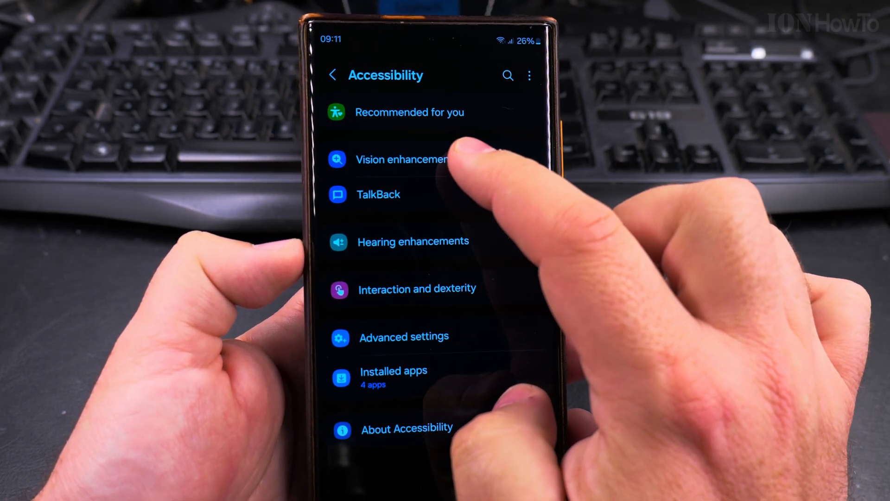
pyautogui.click(402, 159)
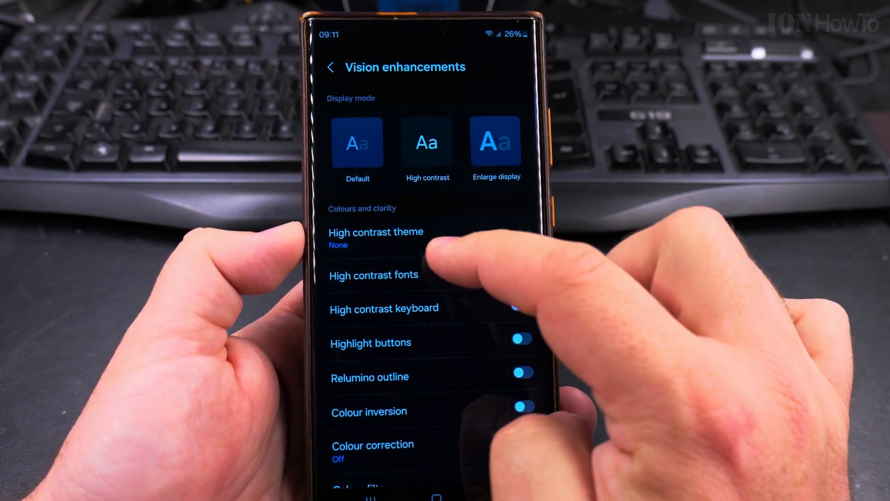
# Review the High contrast theme choices, keep None, and return to Vision enhancements.
pyautogui.click(375, 232)
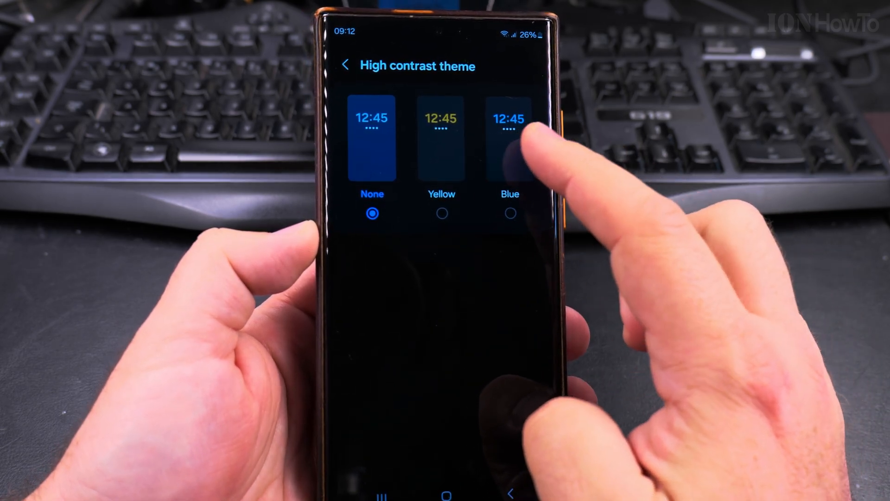
pyautogui.click(346, 66)
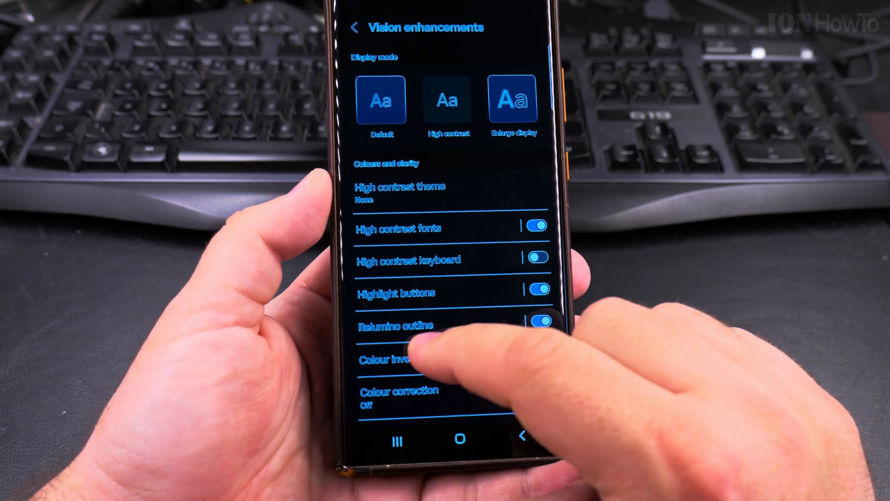
# Switch the Relumino outline off, keeping high contrast fonts and highlighted buttons on.
pyautogui.click(537, 352)
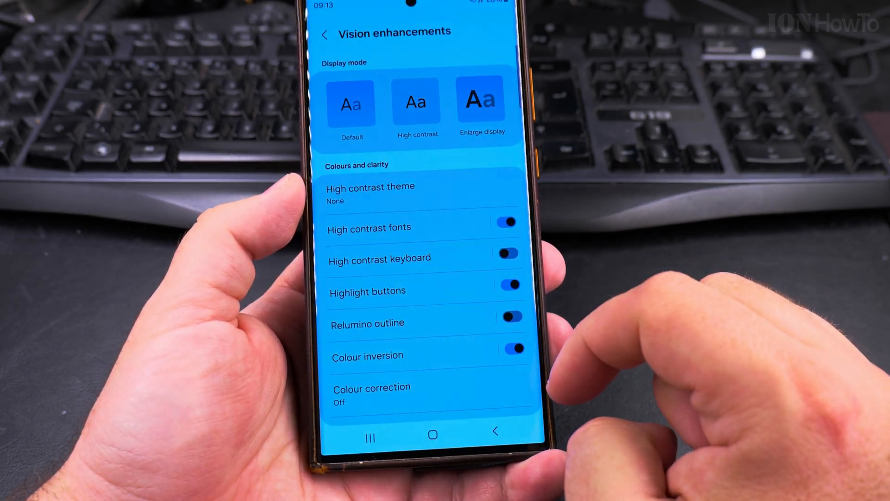
pyautogui.click(509, 349)
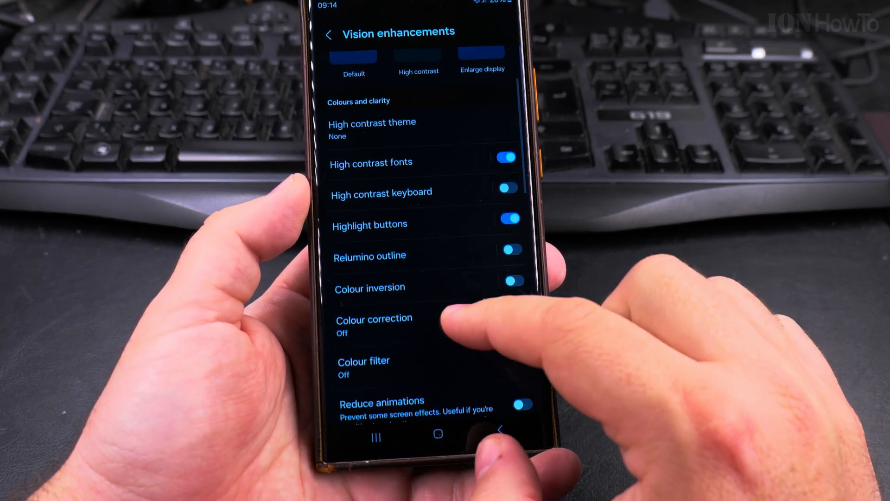
pyautogui.scroll(-3)
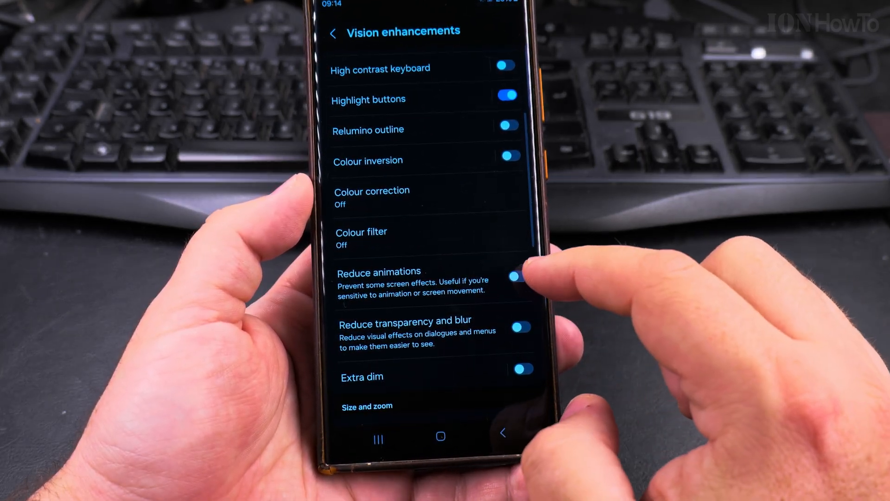
# Try the Reduce animations and Extra dim toggles further down the list.
pyautogui.click(517, 277)
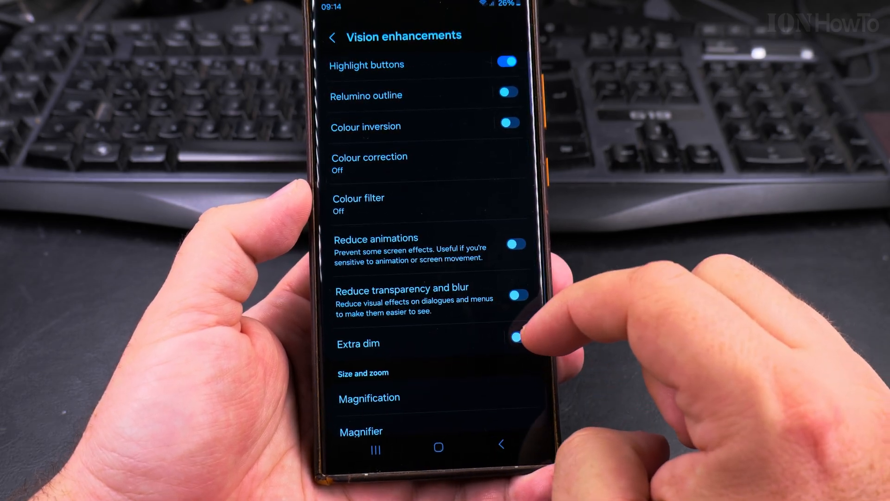
pyautogui.click(516, 295)
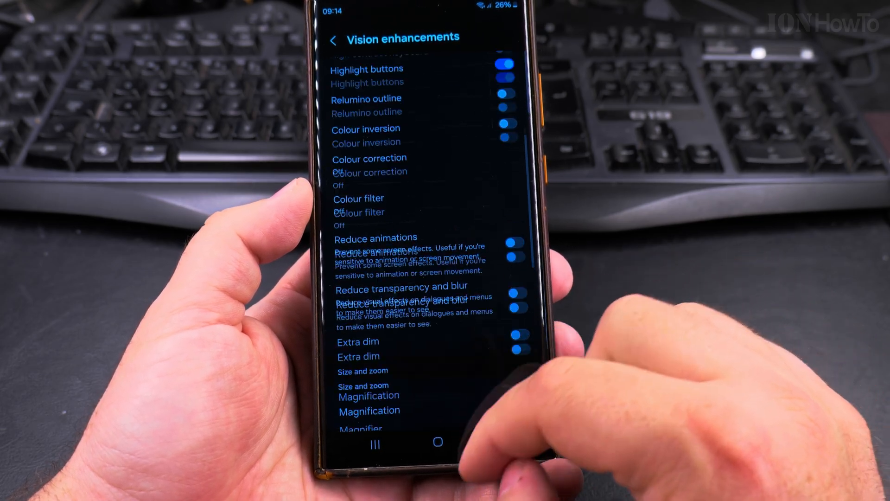
pyautogui.scroll(-3)
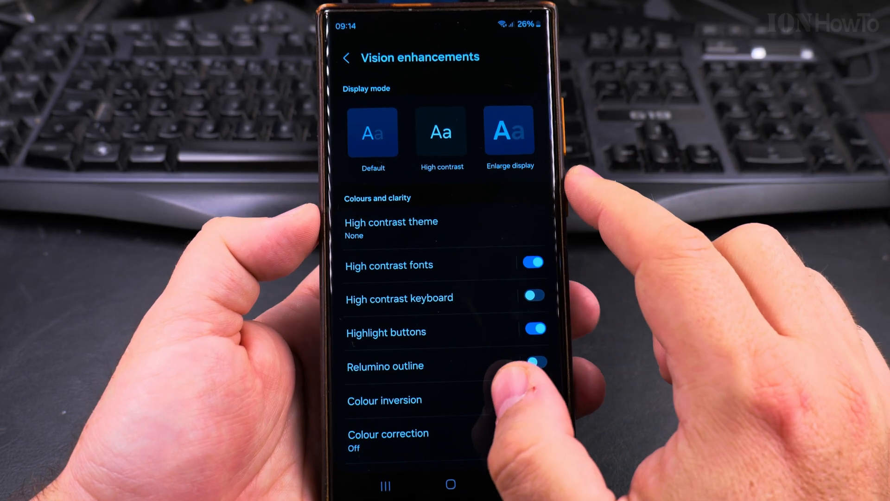
# Apply the High contrast display mode, then try switching to Default.
pyautogui.click(441, 132)
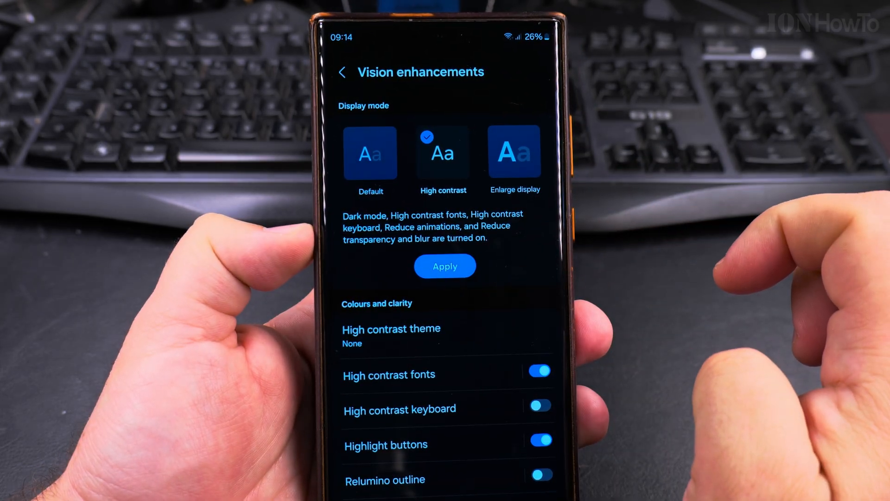
pyautogui.click(444, 266)
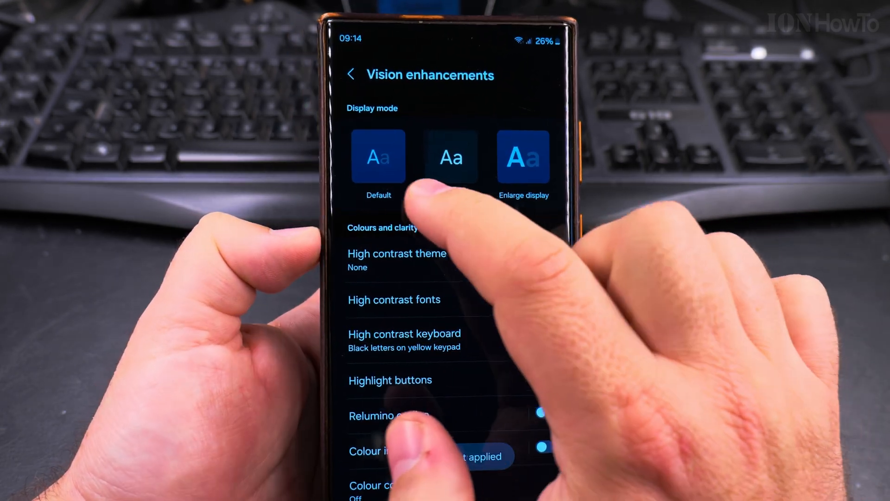
pyautogui.click(451, 158)
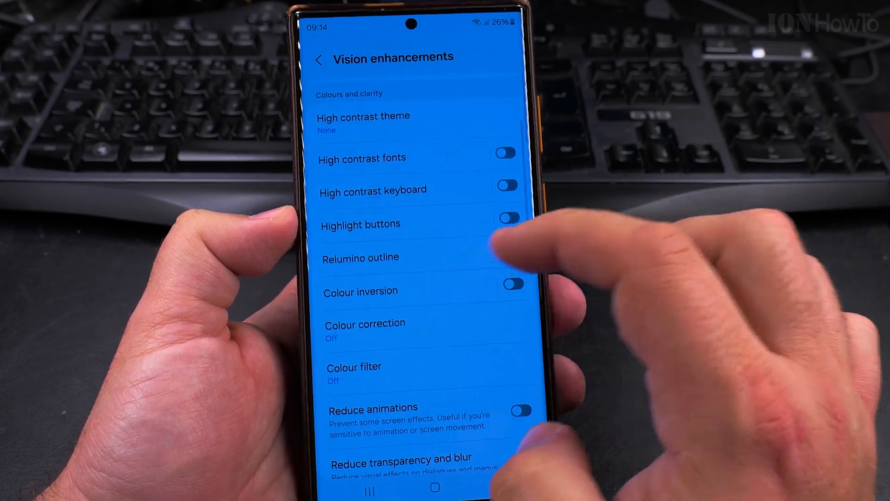
pyautogui.click(514, 283)
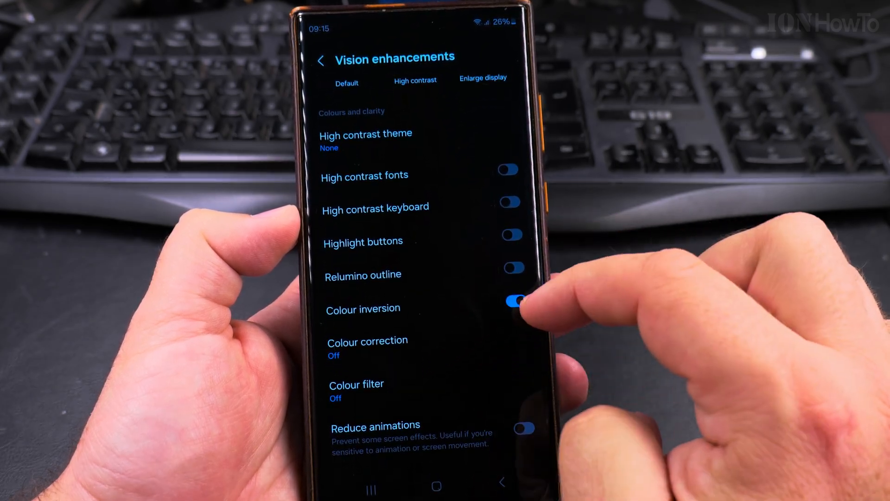
# Turn colour inversion off, reapply High contrast, and return to Accessibility.
pyautogui.click(515, 301)
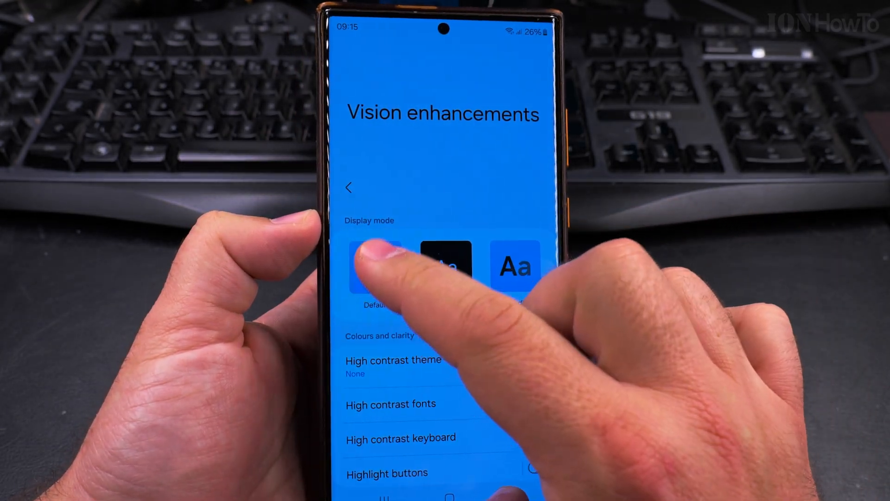
pyautogui.click(369, 265)
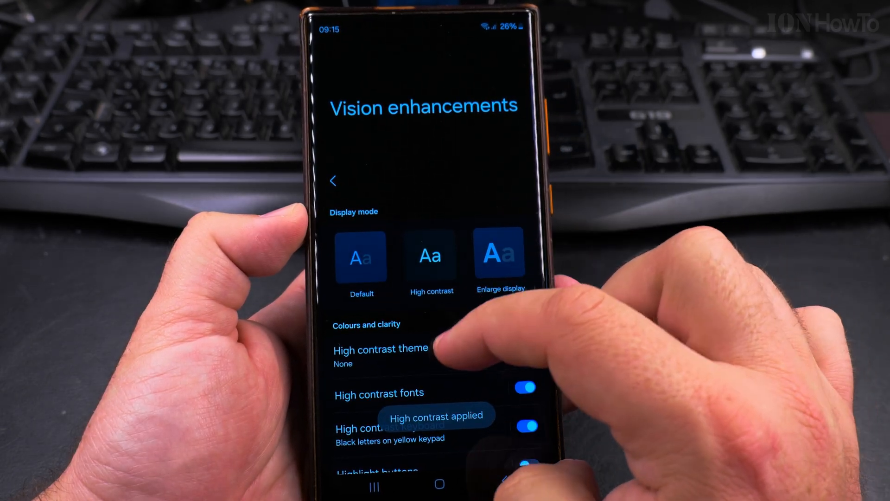
pyautogui.scroll(3)
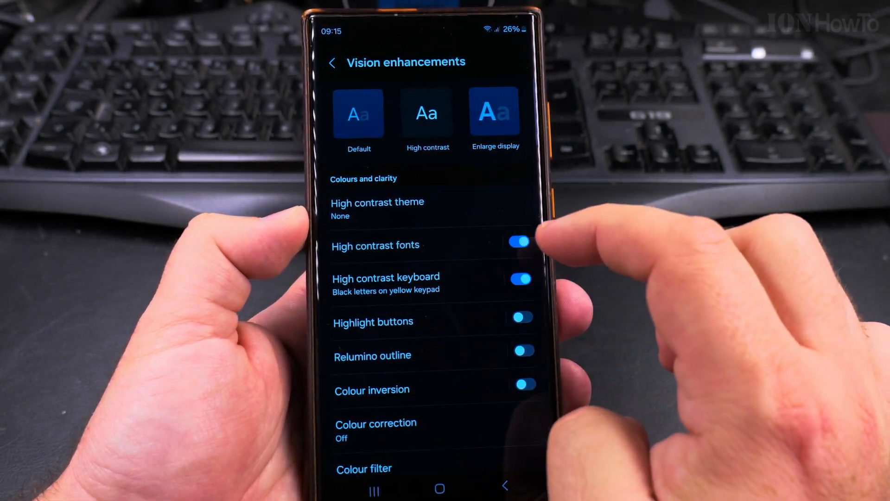
pyautogui.click(332, 62)
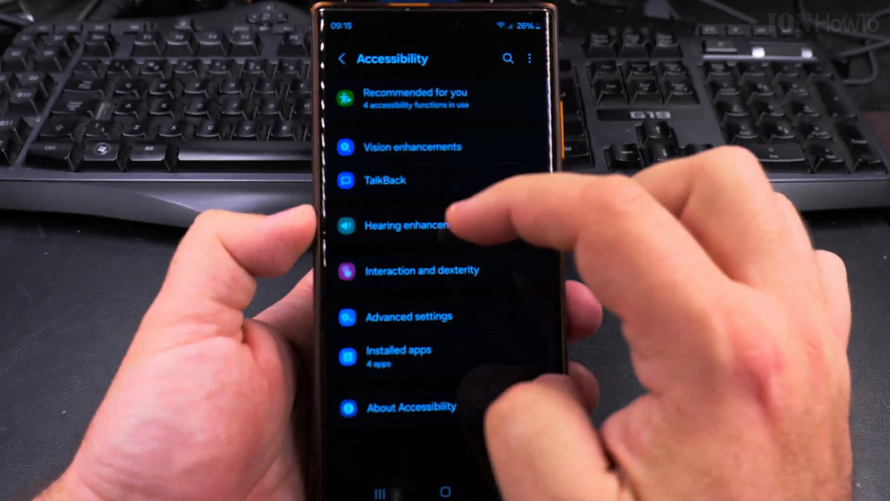
# Select Dark mode in the Display settings and return to the main Settings list.
pyautogui.click(342, 58)
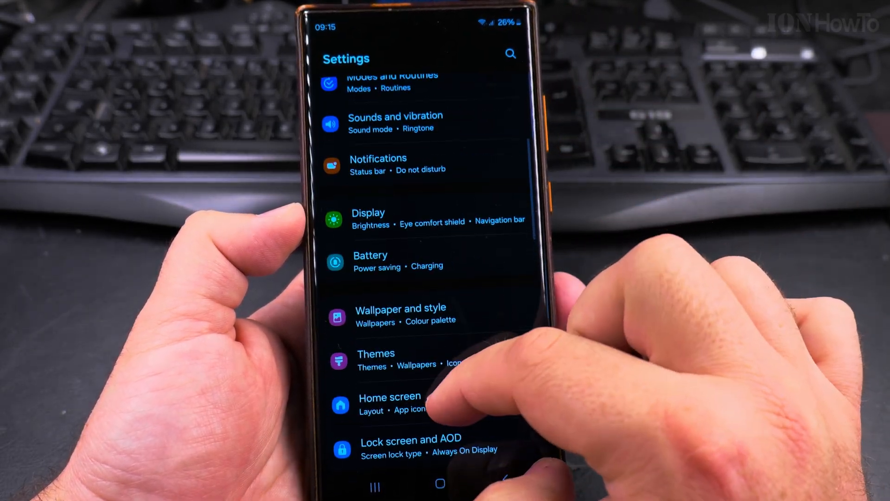
pyautogui.click(368, 219)
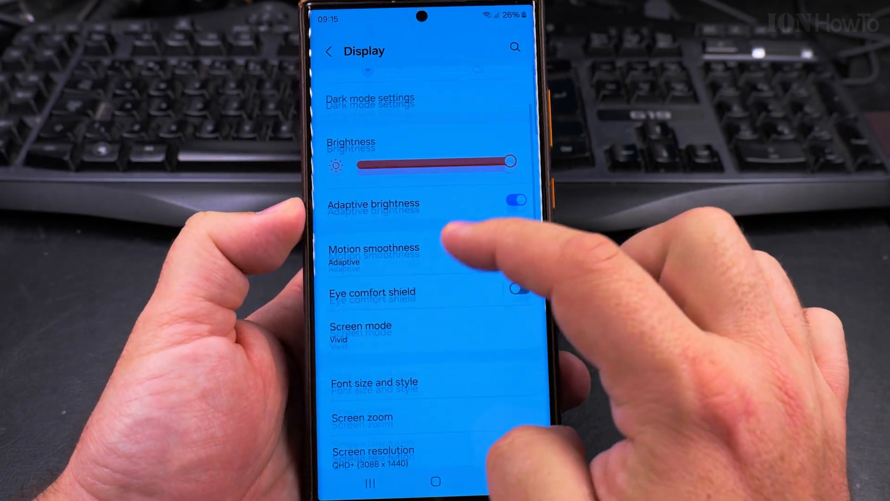
pyautogui.scroll(-3)
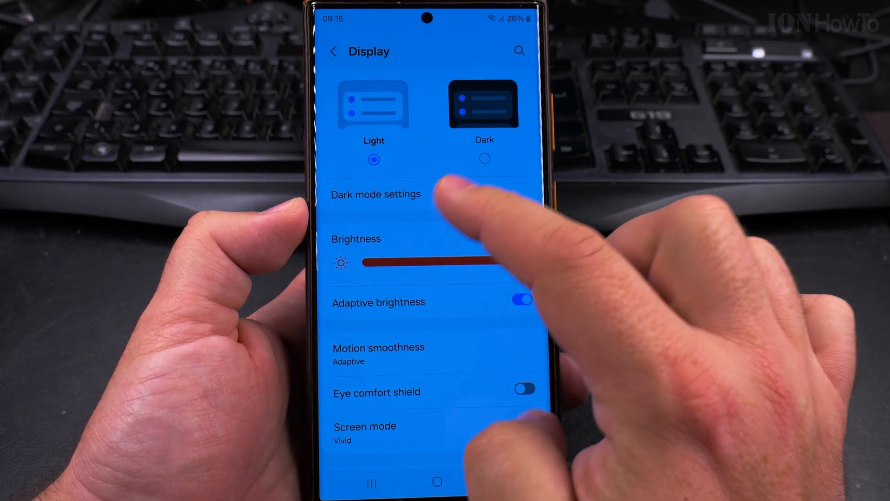
pyautogui.click(334, 51)
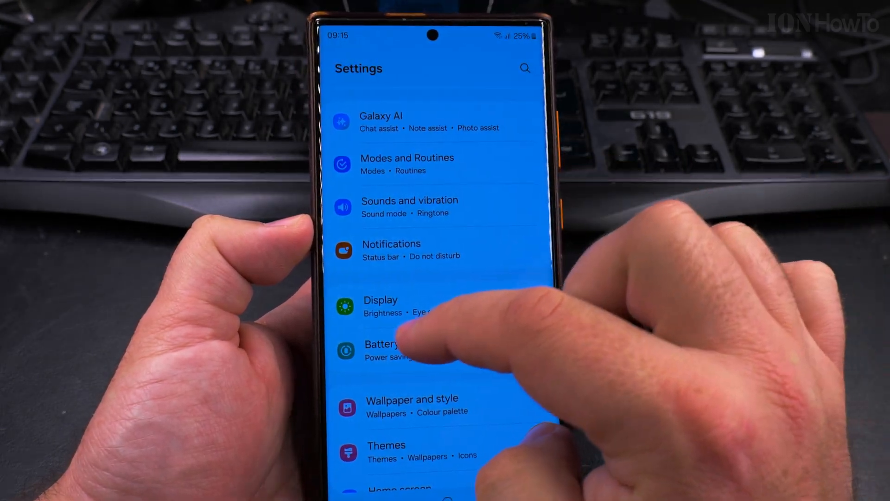
# Check Display again, then reopen the Accessibility settings.
pyautogui.click(381, 305)
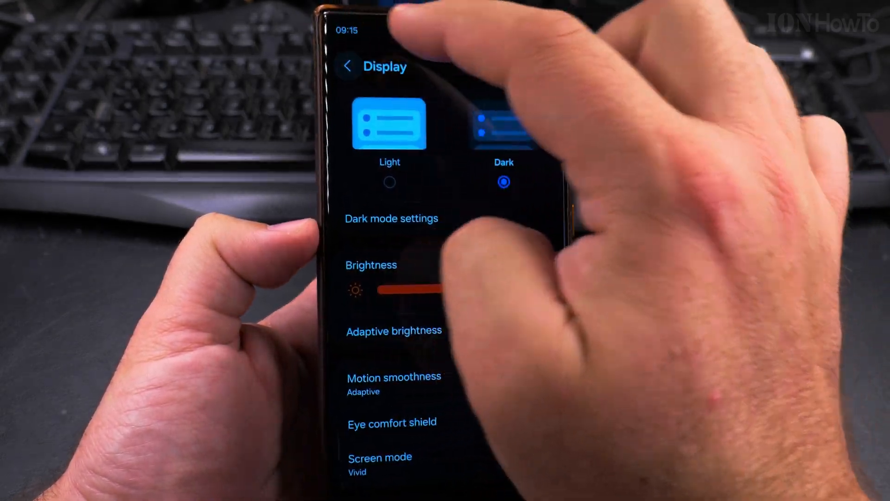
pyautogui.click(348, 66)
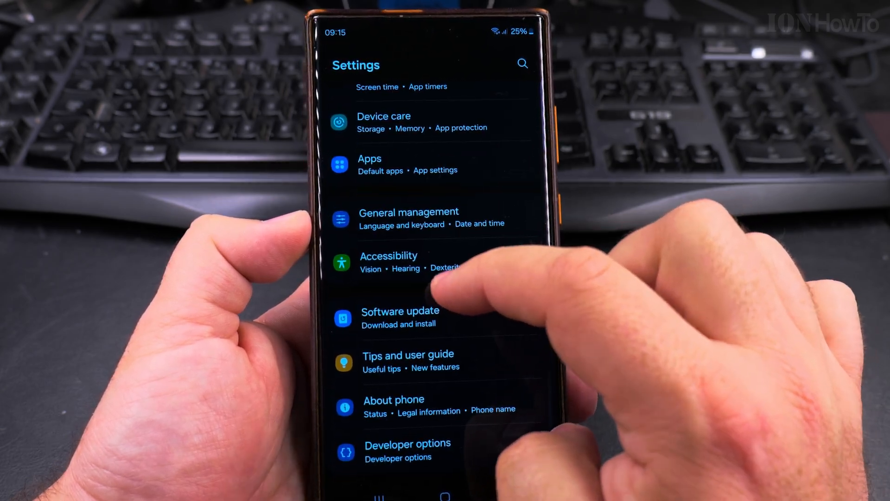
pyautogui.click(389, 262)
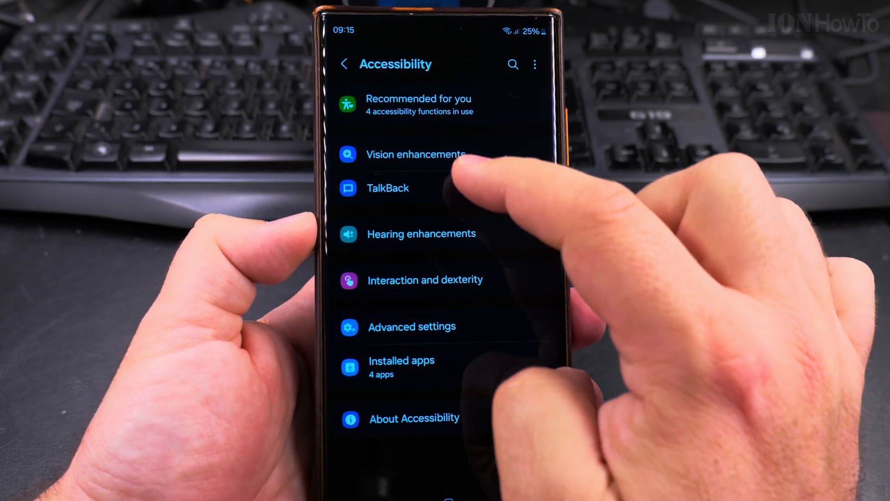
# Turn on High contrast fonts and try the Relumino outline toggle in Vision enhancements.
pyautogui.click(416, 154)
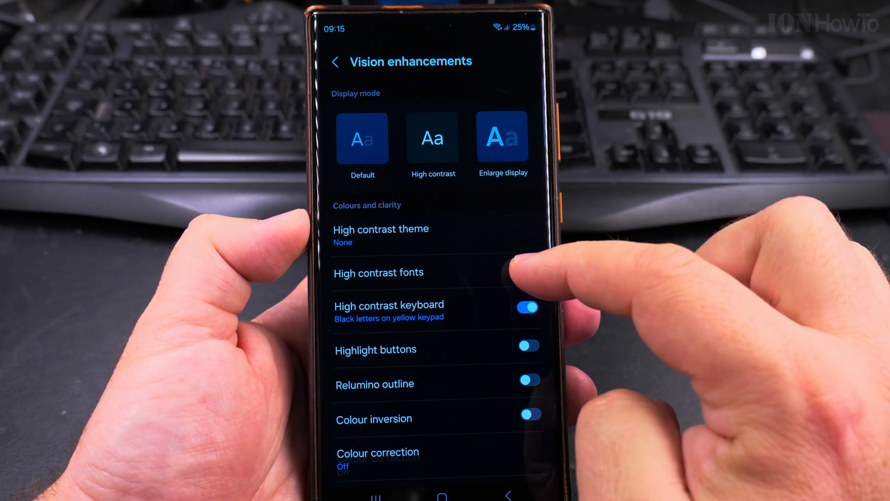
pyautogui.click(433, 137)
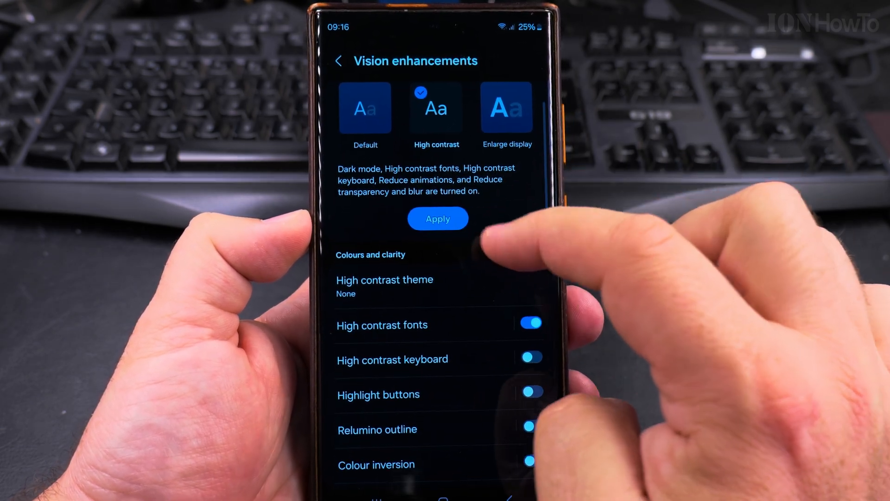
pyautogui.click(437, 219)
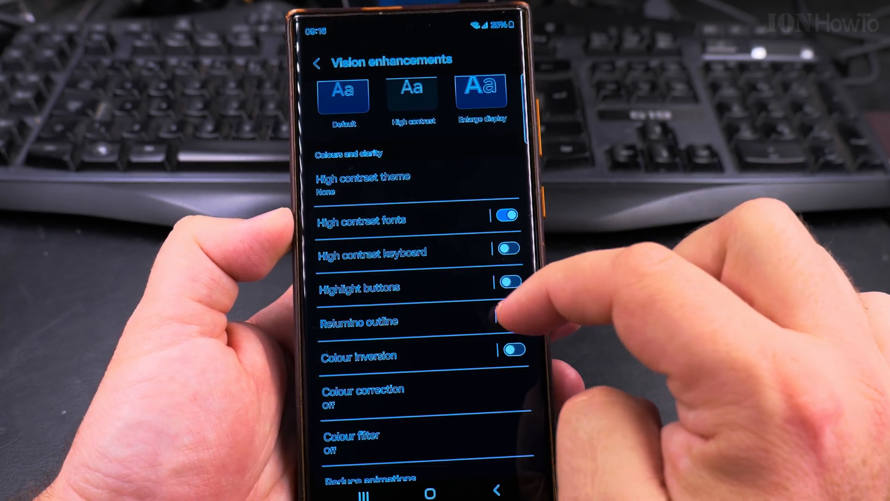
pyautogui.click(514, 317)
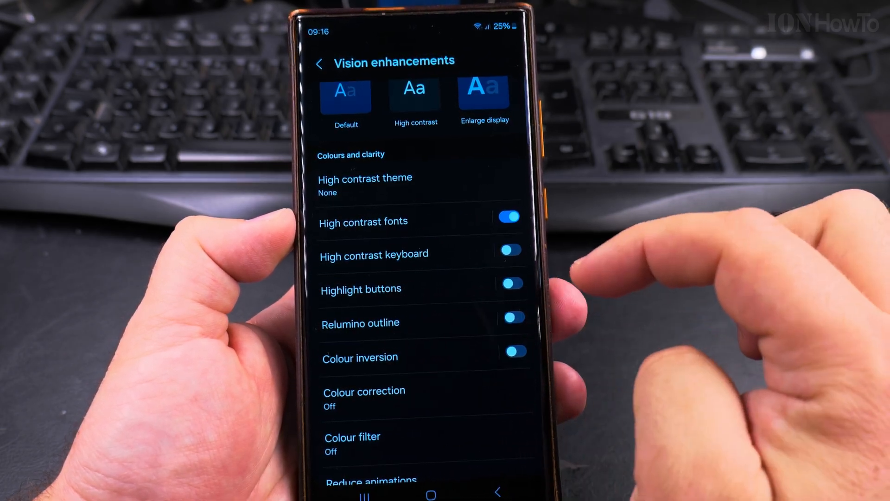
pyautogui.click(513, 317)
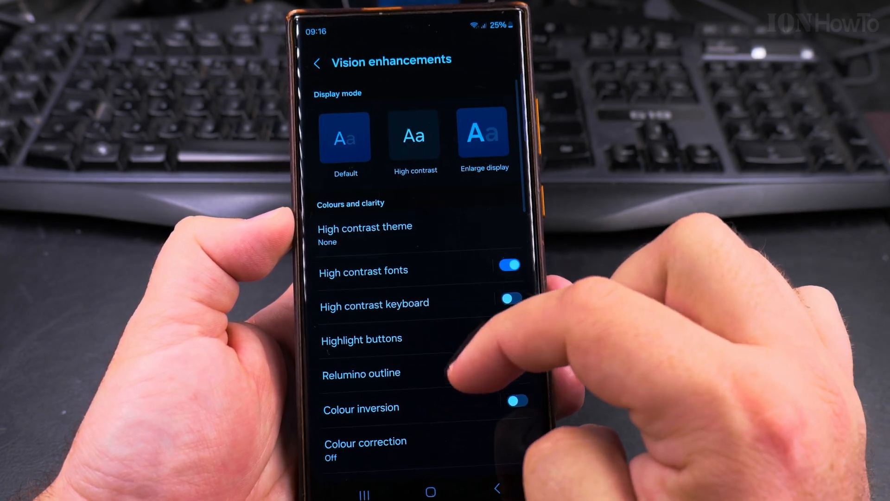
# Apply the Enlarge display mode and return to the main Settings list.
pyautogui.click(484, 135)
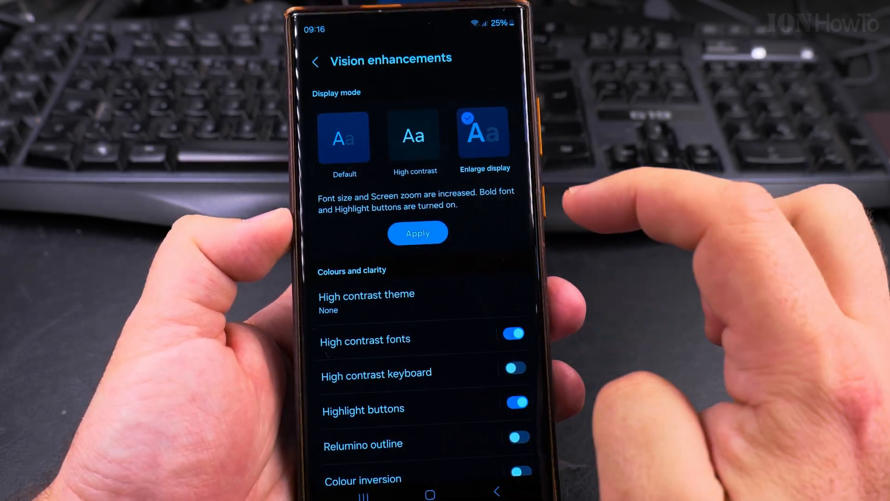
pyautogui.click(417, 233)
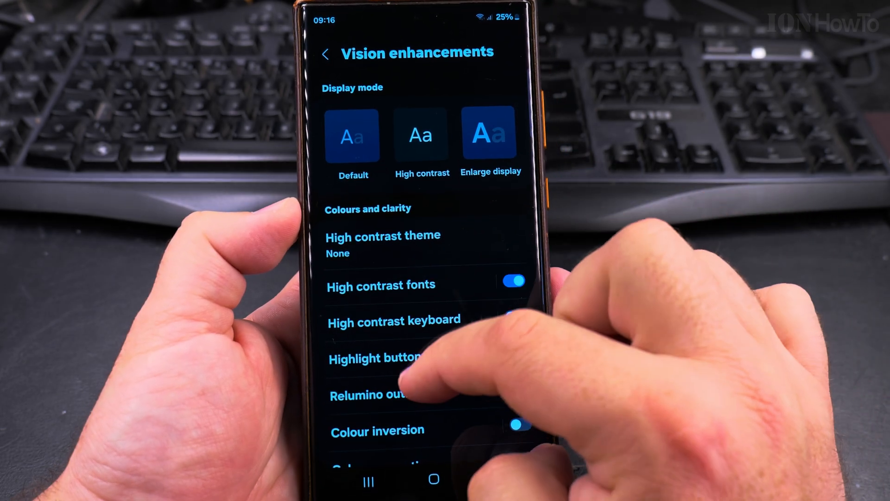
pyautogui.scroll(-3)
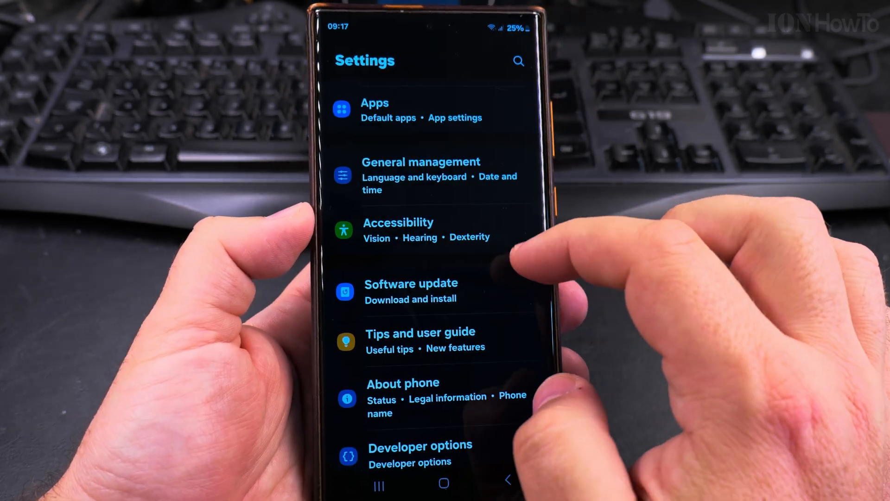
# Apply the Default display mode in Vision enhancements, clearing the high contrast toggles.
pyautogui.click(399, 222)
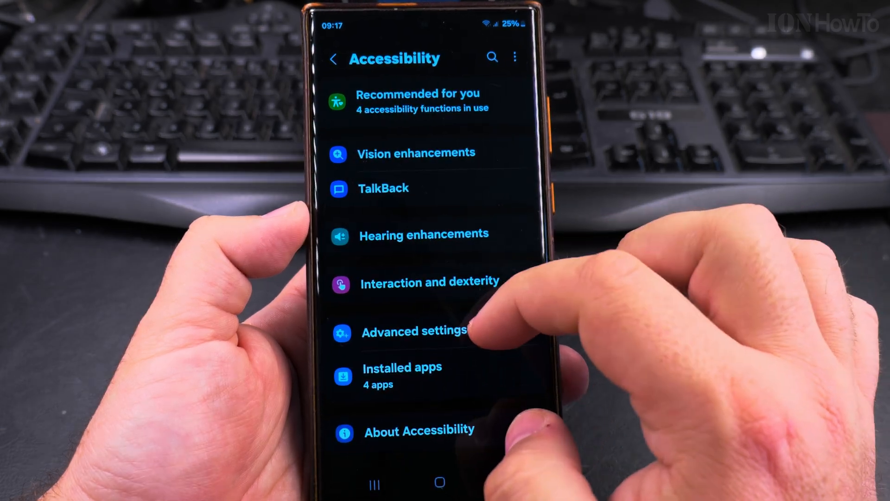
pyautogui.click(416, 153)
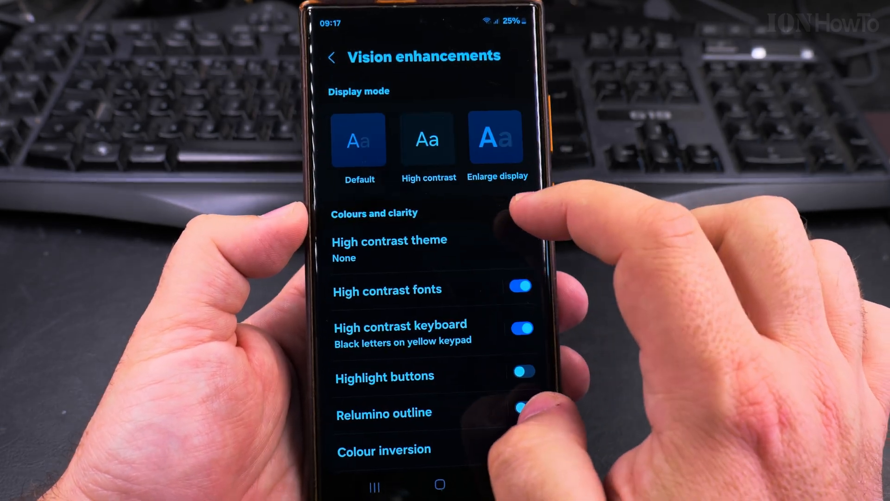
pyautogui.click(359, 139)
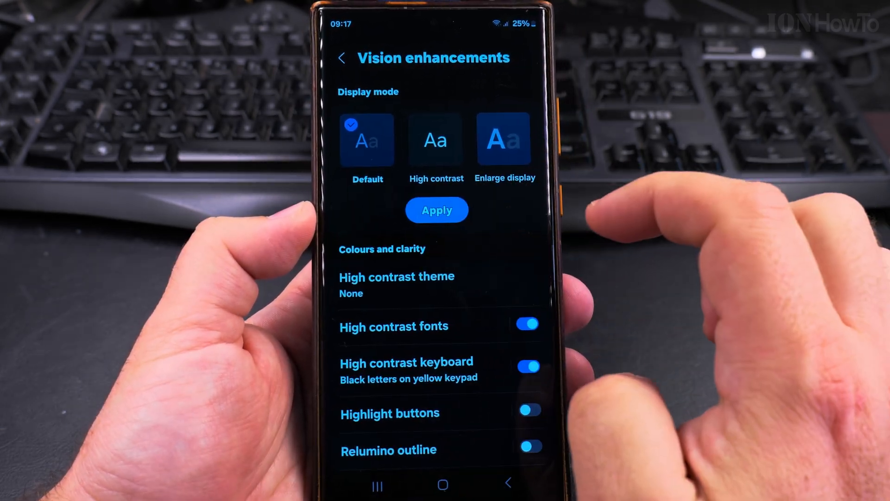
pyautogui.click(437, 211)
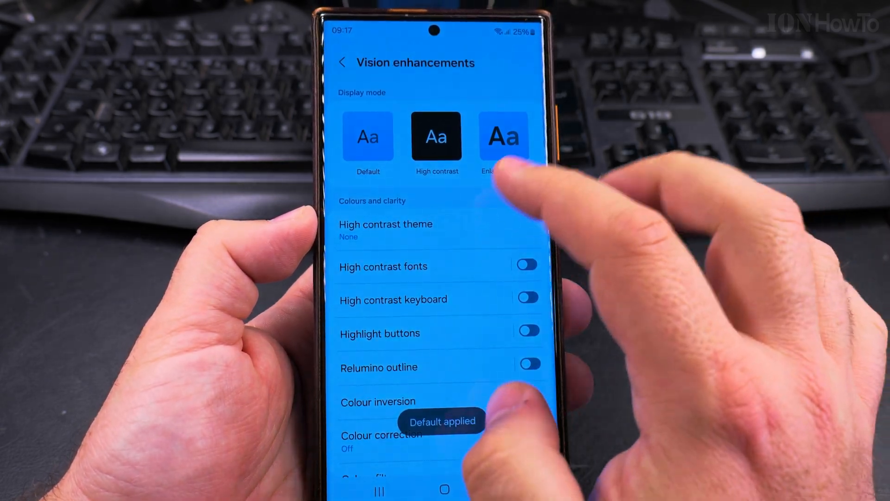
pyautogui.click(345, 62)
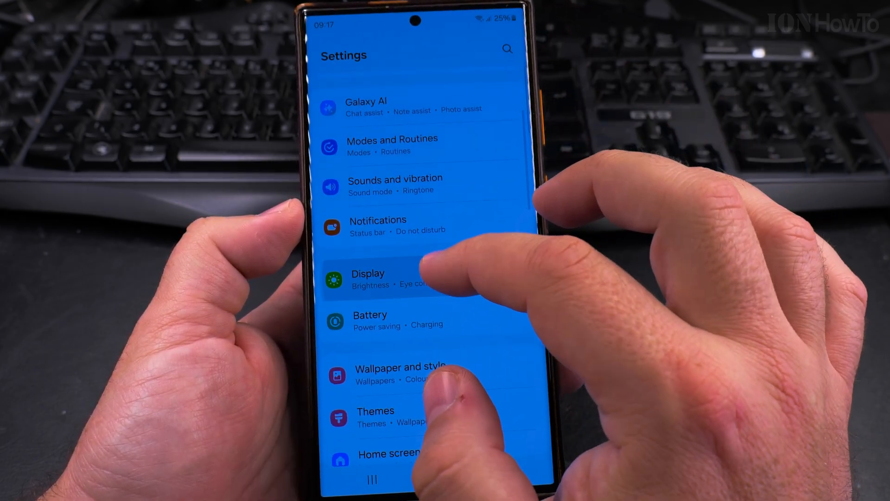
# Set the Display mode back to Light and reopen the Display settings.
pyautogui.click(369, 278)
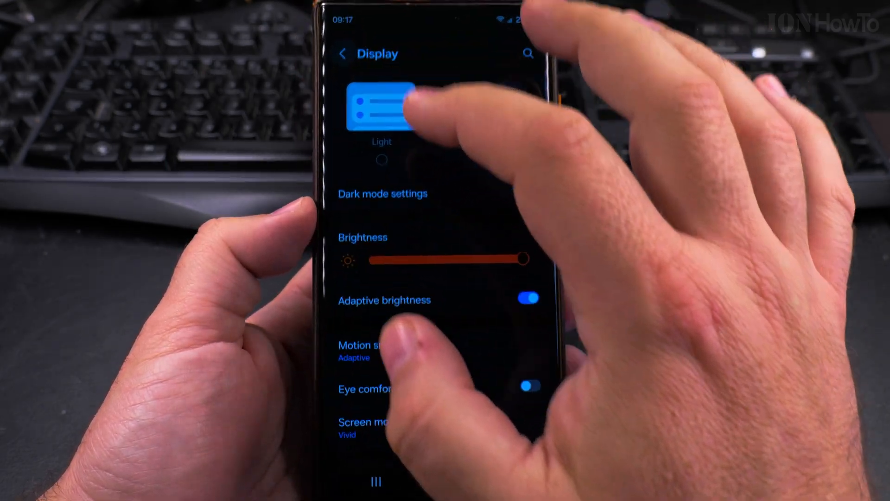
pyautogui.click(437, 451)
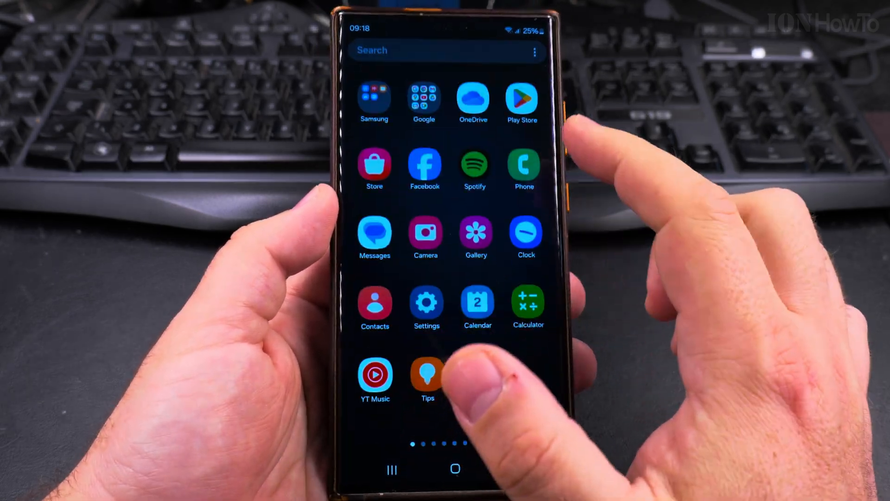
pyautogui.click(426, 303)
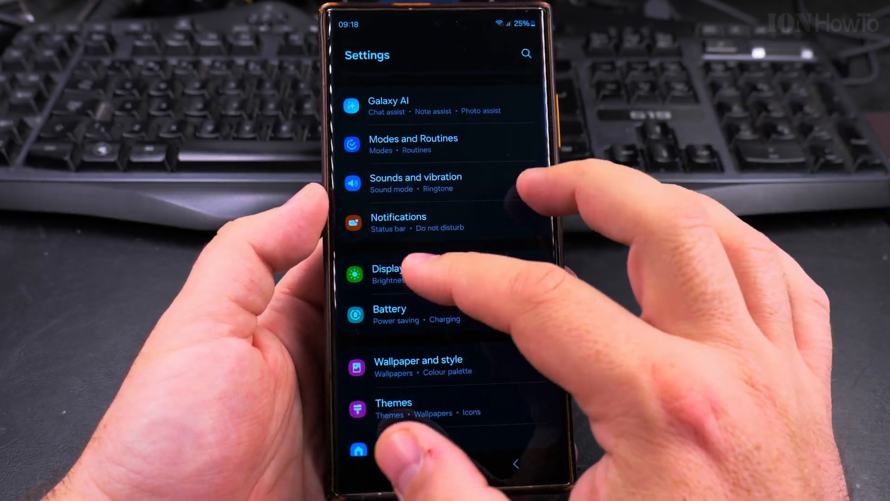
pyautogui.click(389, 275)
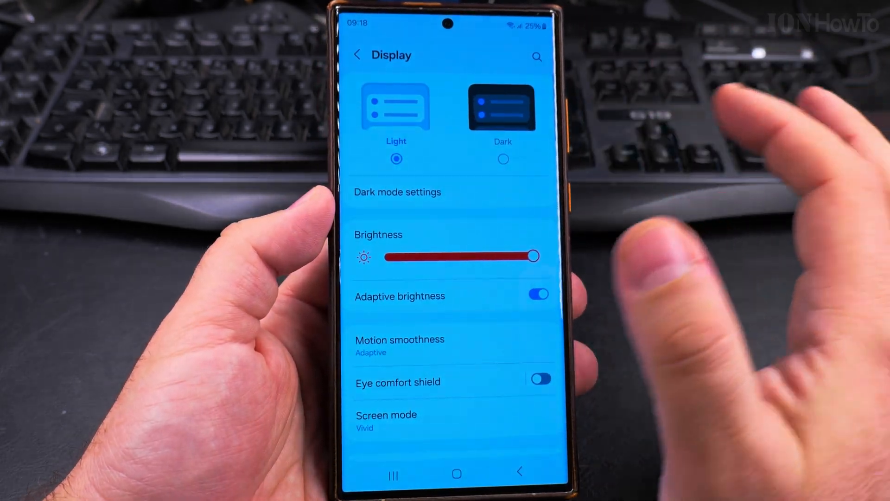